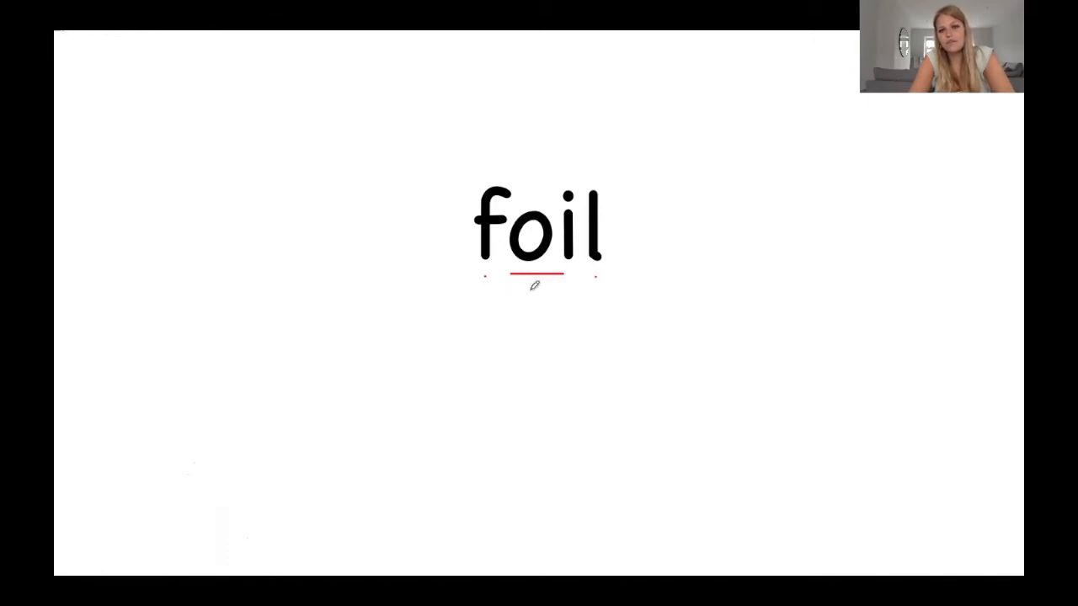
mouse_move(633, 335)
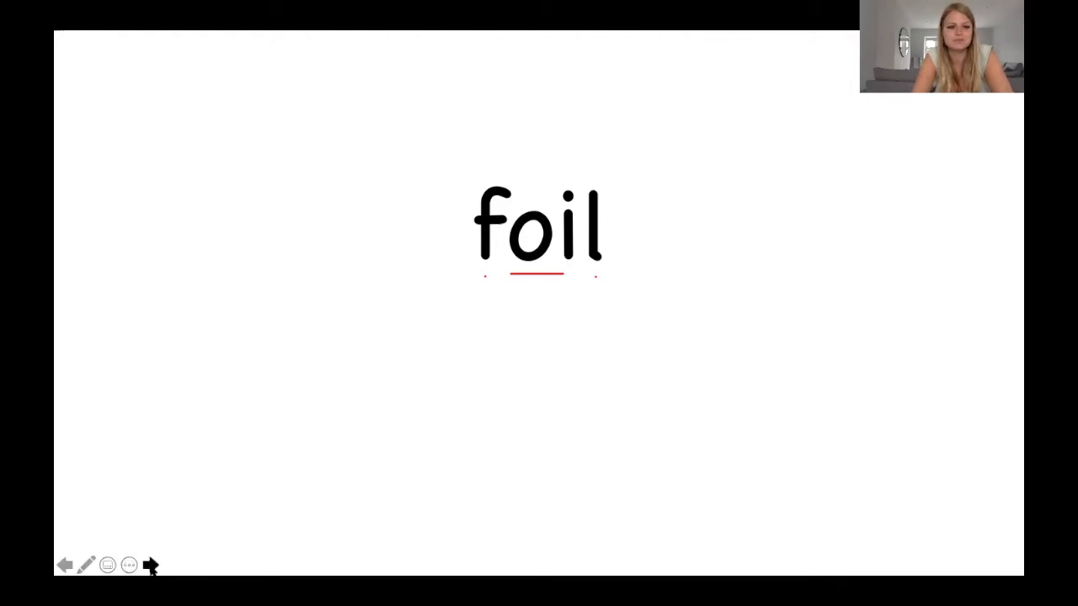
Show the boil slide with its oi underlined in red, then move on to the coin slide.
click(150, 566)
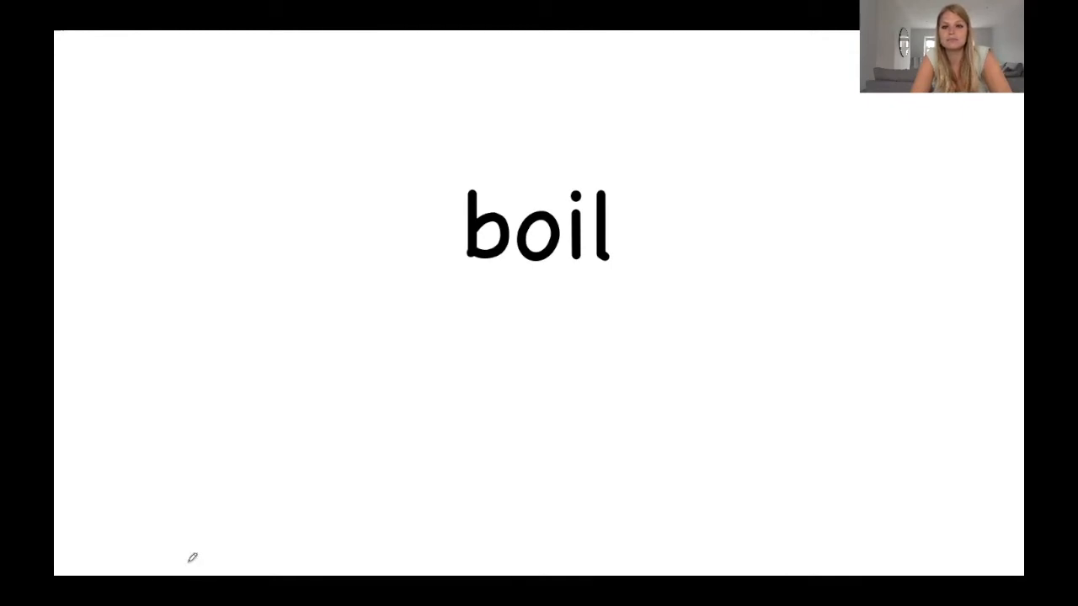
mouse_move(485, 268)
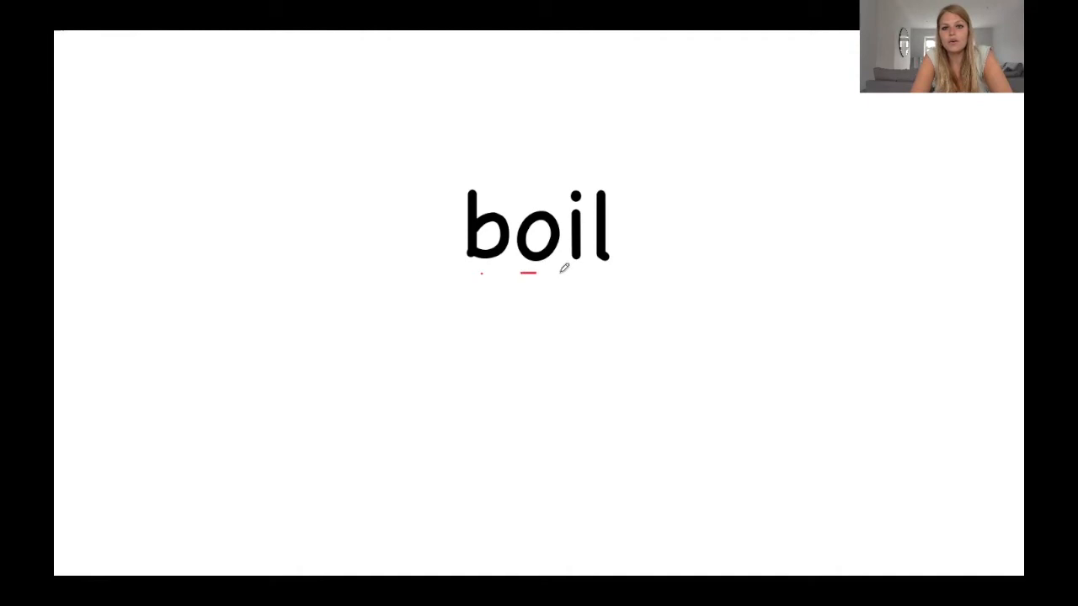
drag(522, 272, 576, 273)
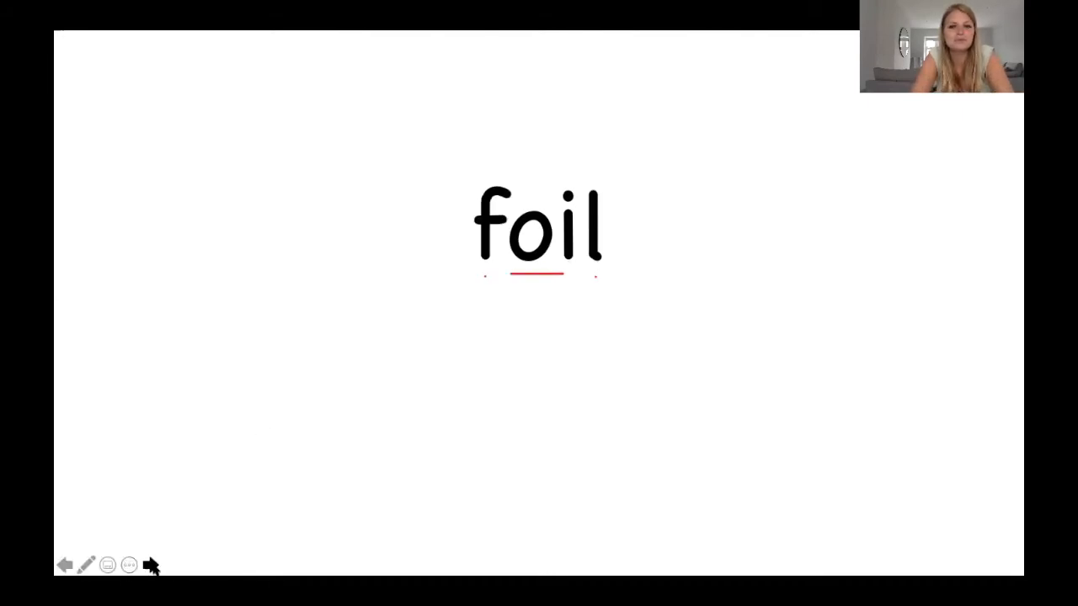
click(151, 566)
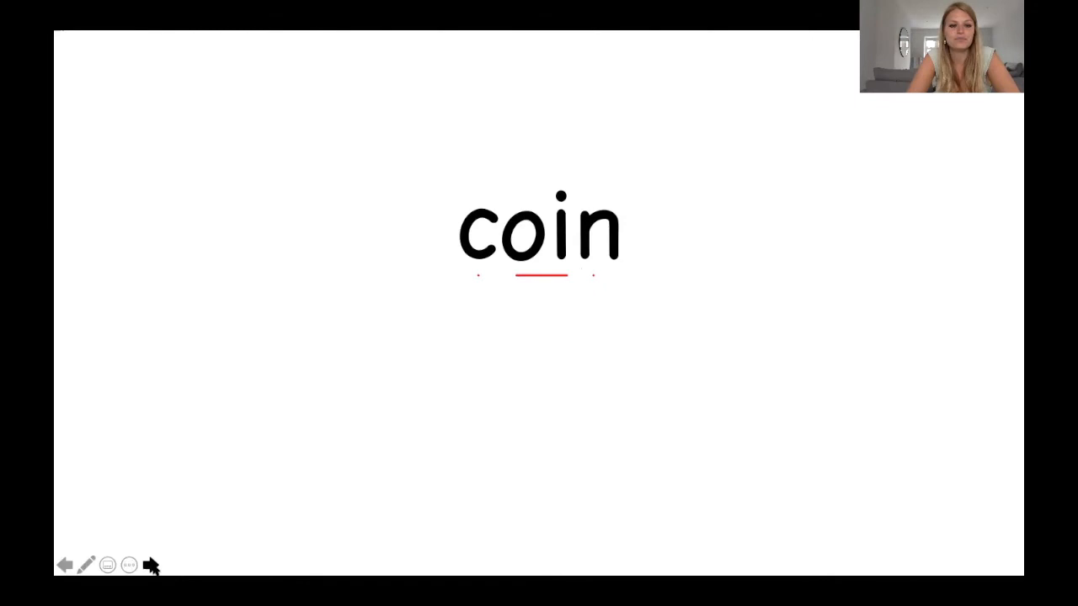
Advance the slideshow to the join slide.
click(150, 566)
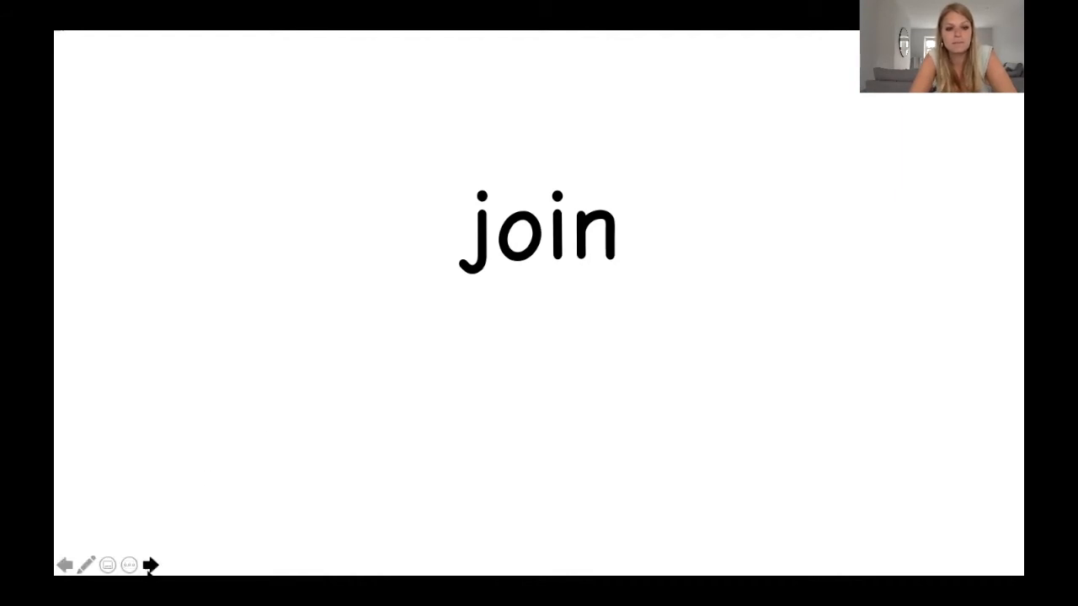
Advance the slideshow to the spoil slide.
click(150, 566)
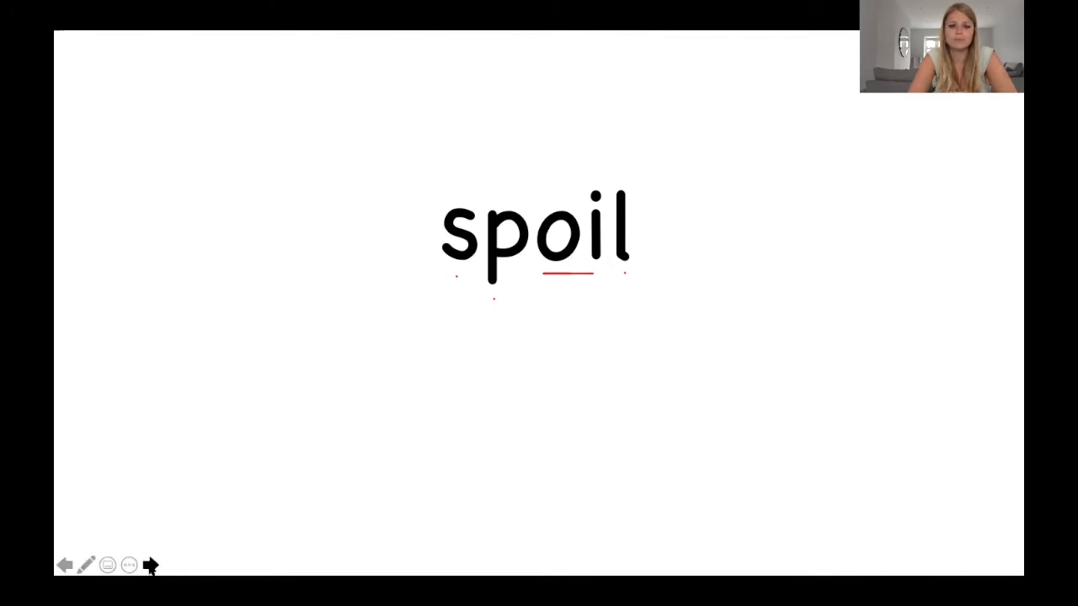
Show the joint slide and underline its oi sound in red pen.
click(150, 566)
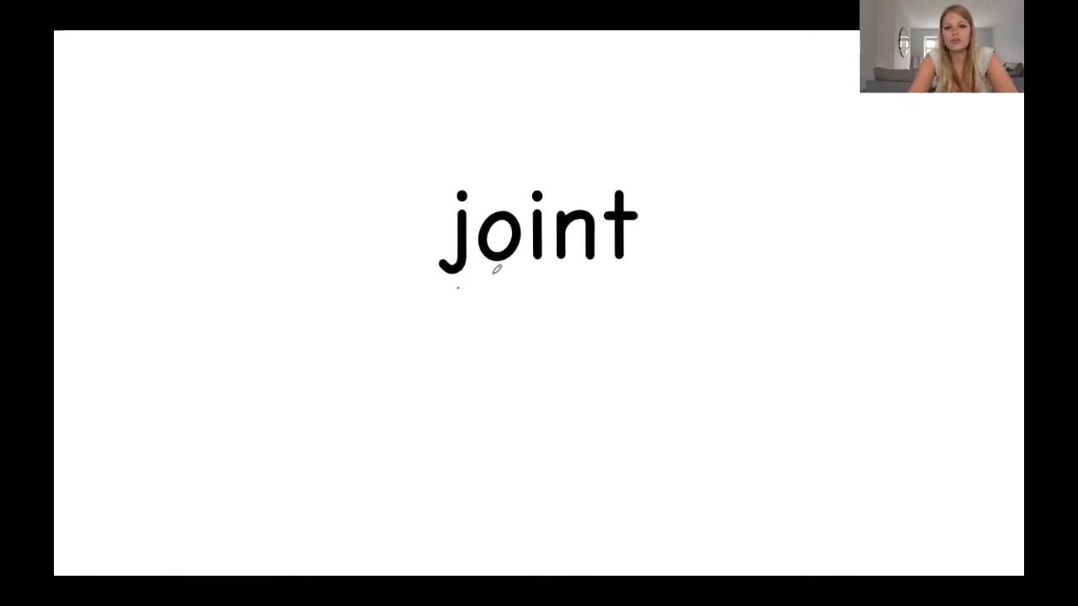
drag(497, 273, 539, 273)
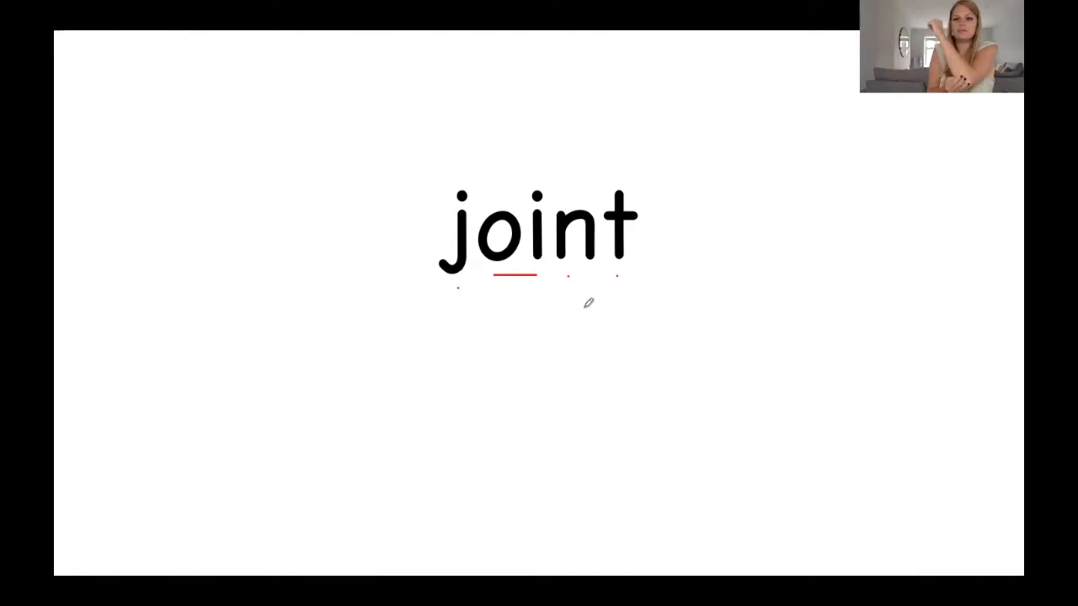
mouse_move(196, 584)
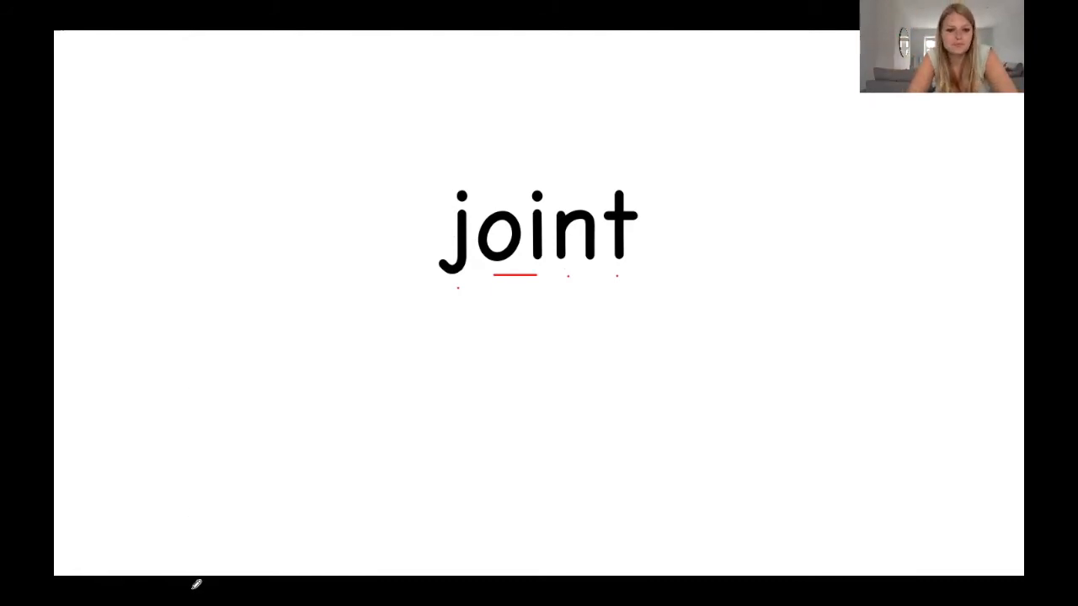
Show moist with its oi underlined in red, then advance to the timed ten-word oi list.
click(152, 566)
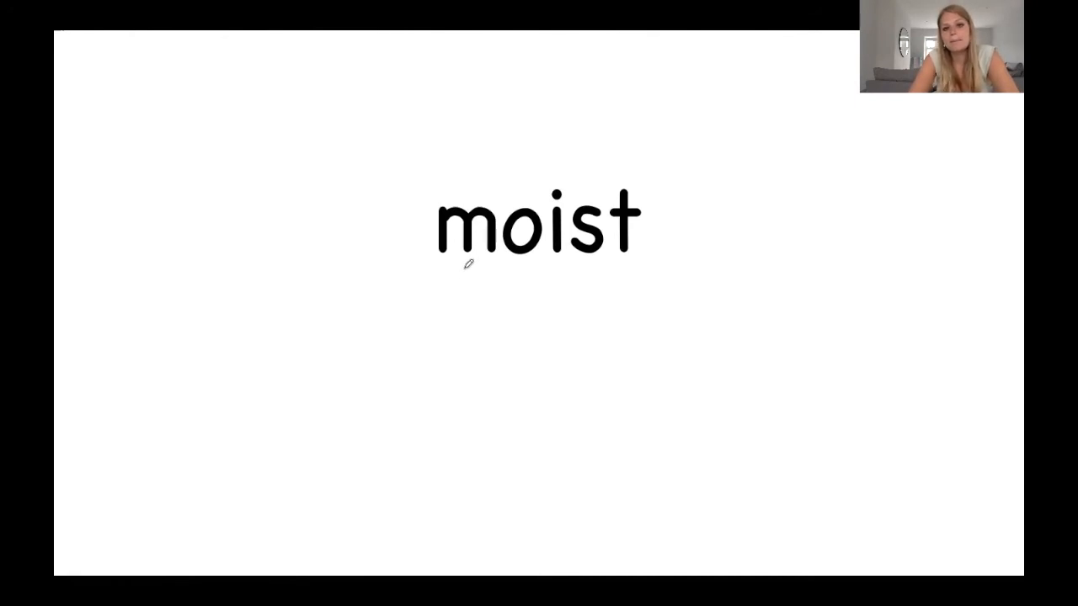
drag(507, 267, 554, 268)
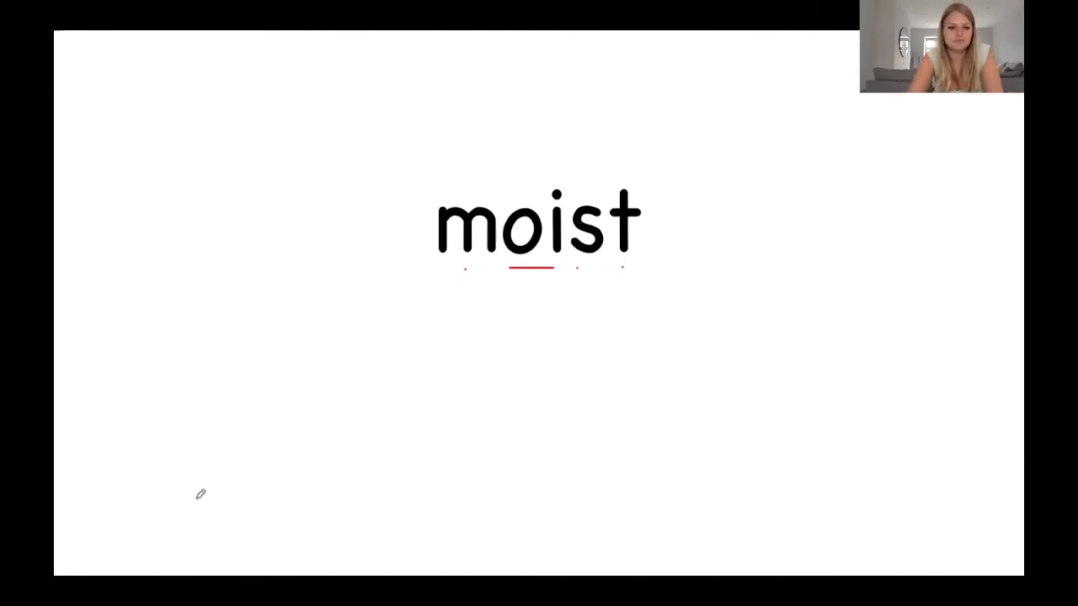
click(148, 566)
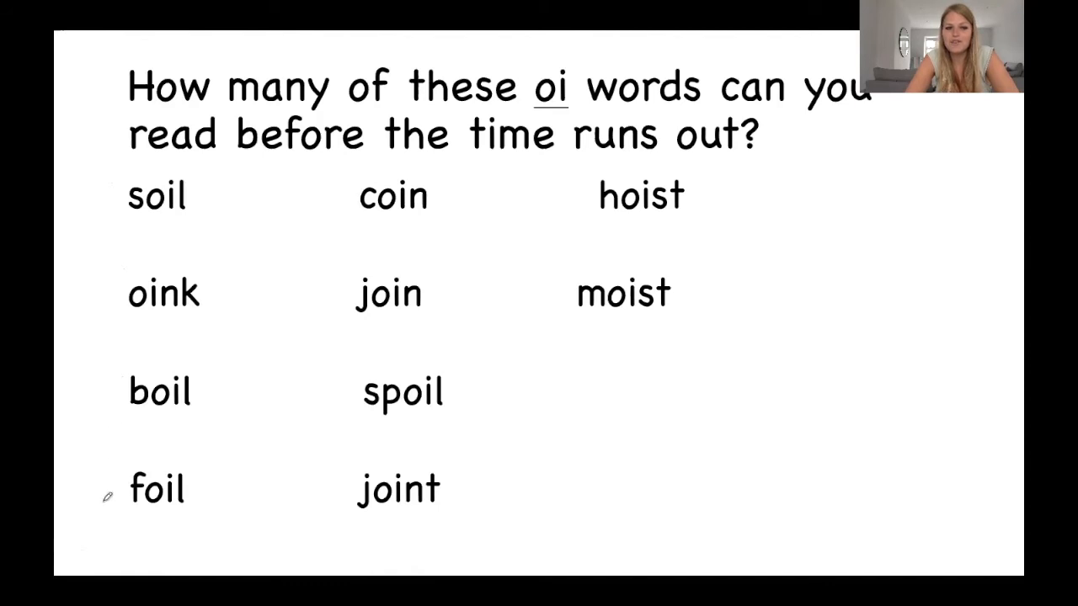
mouse_move(340, 197)
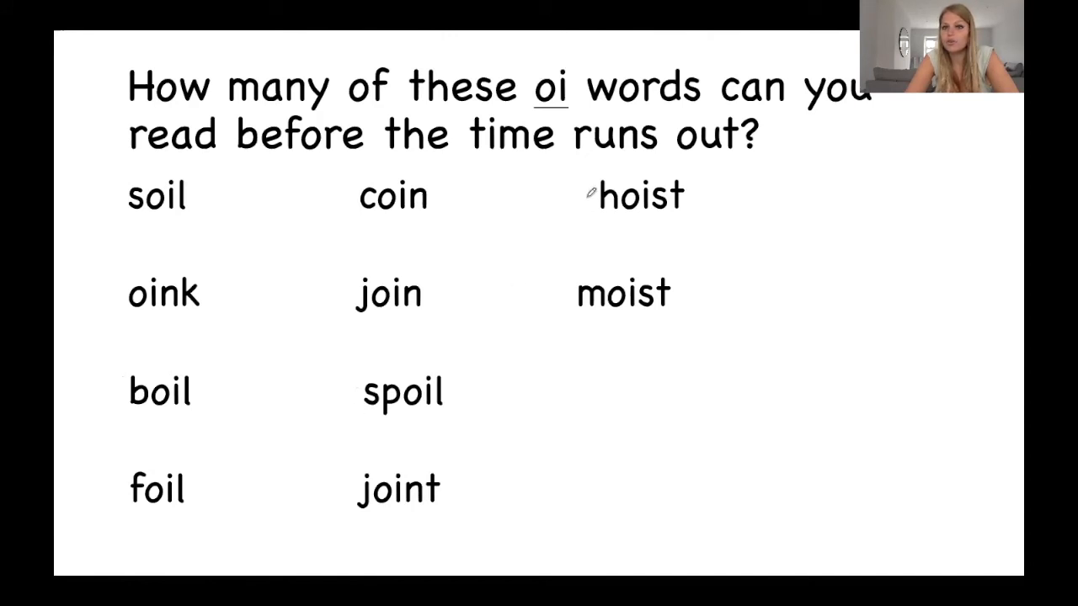
mouse_move(192, 488)
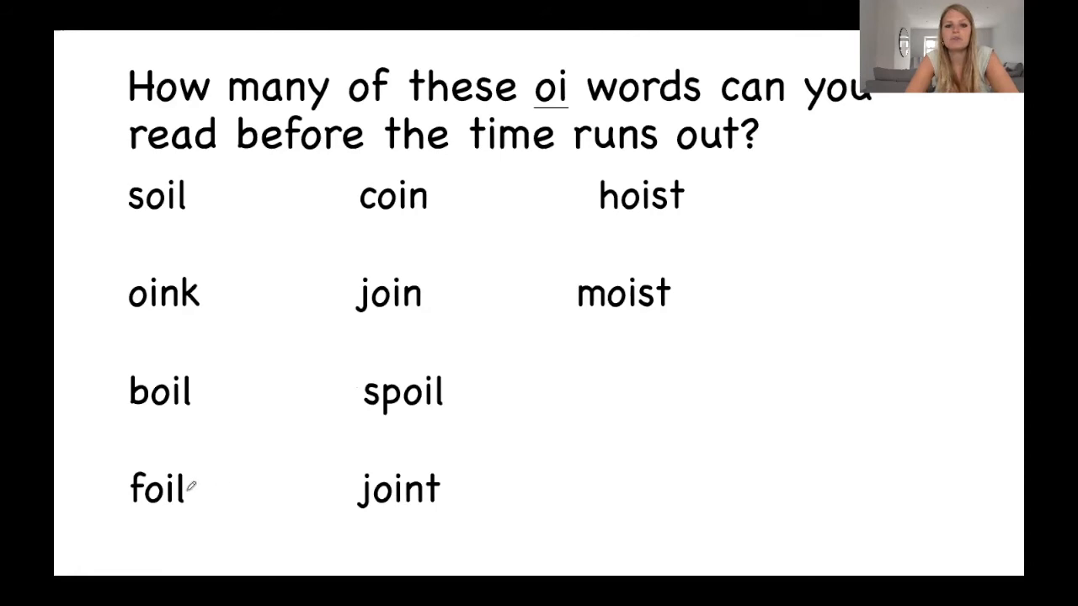
Advance to the sentence 'I can see a coin in the deep soil.'.
click(150, 565)
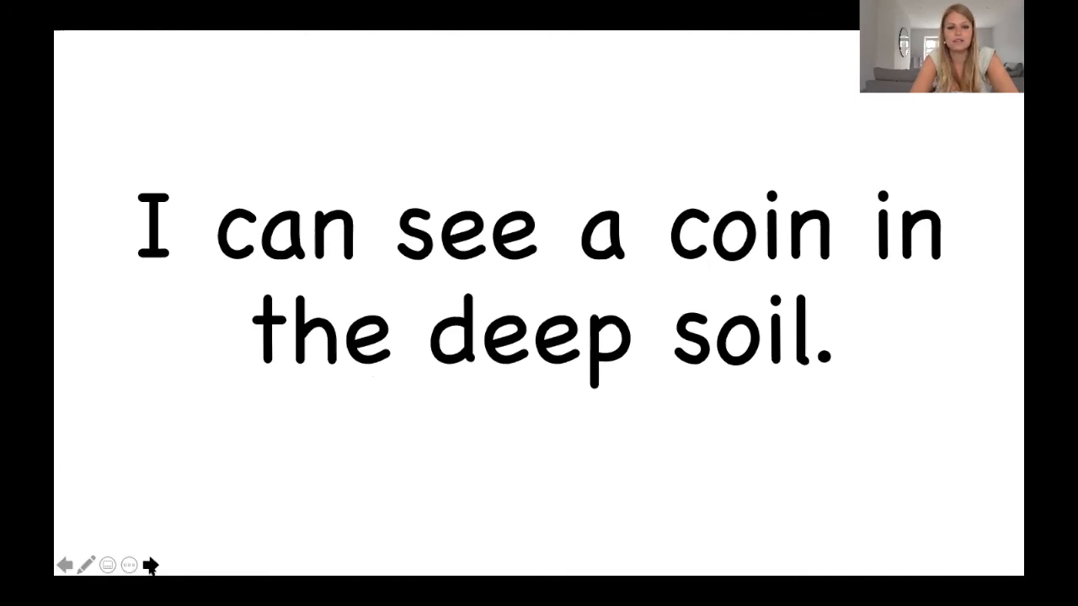
Advance to the sentence 'Oh no! I forgot to boil the food!'.
click(150, 566)
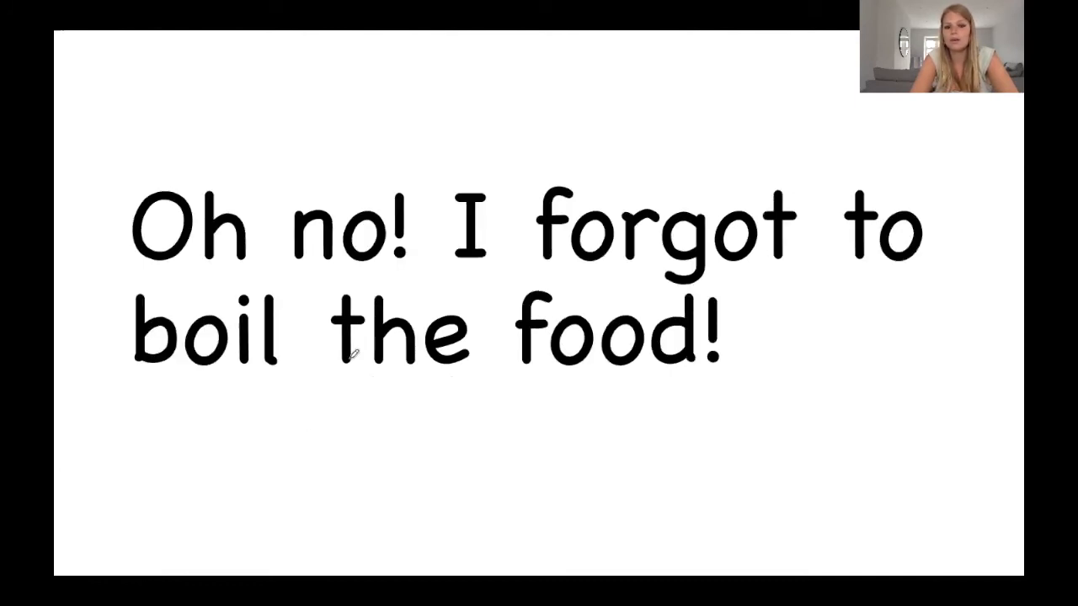
mouse_move(93, 509)
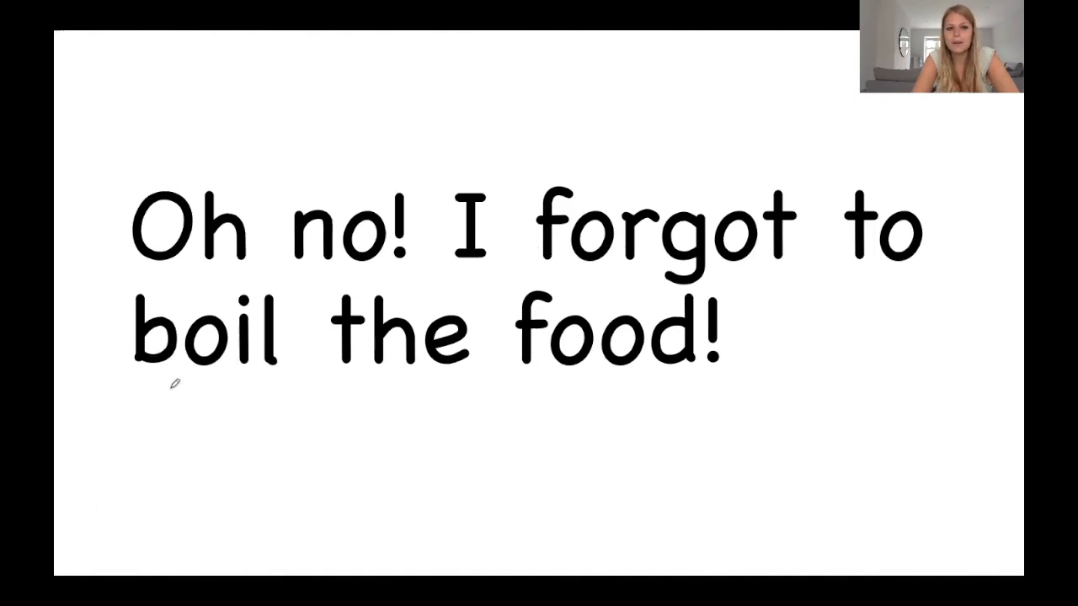
mouse_move(310, 370)
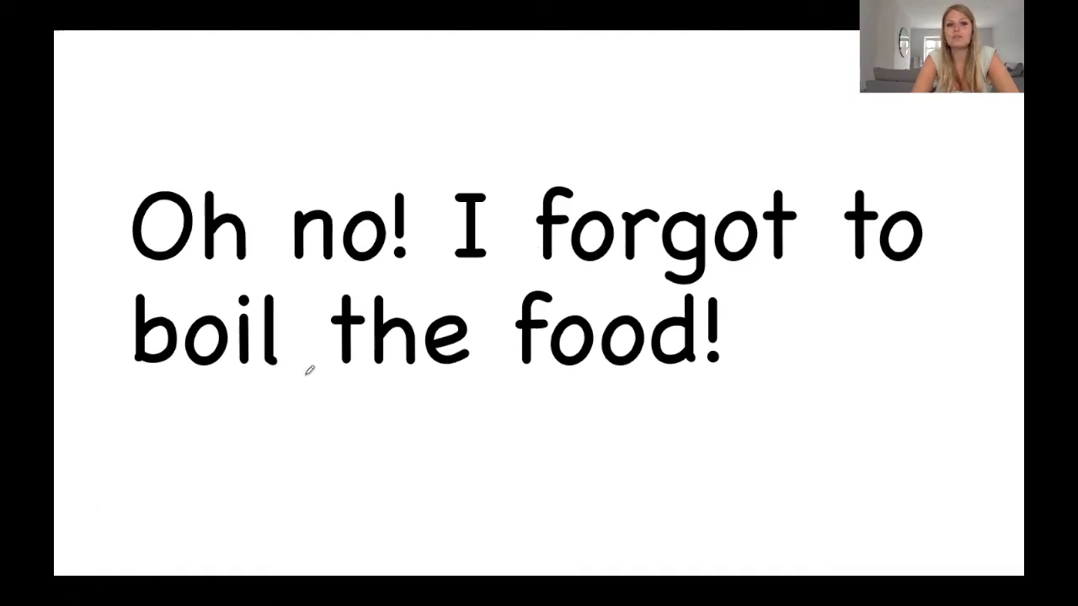
mouse_move(684, 353)
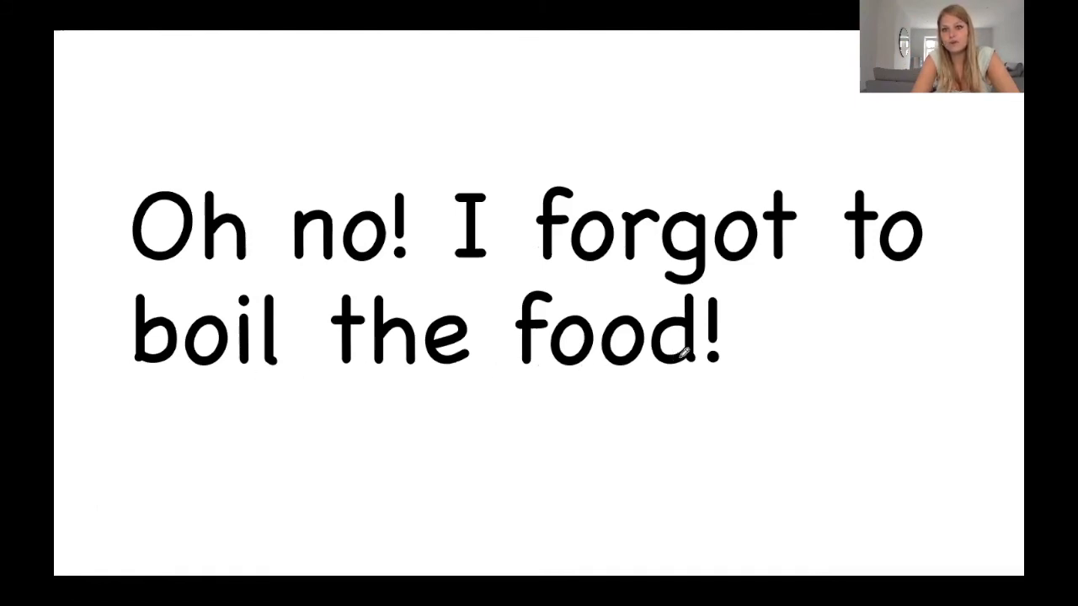
mouse_move(738, 357)
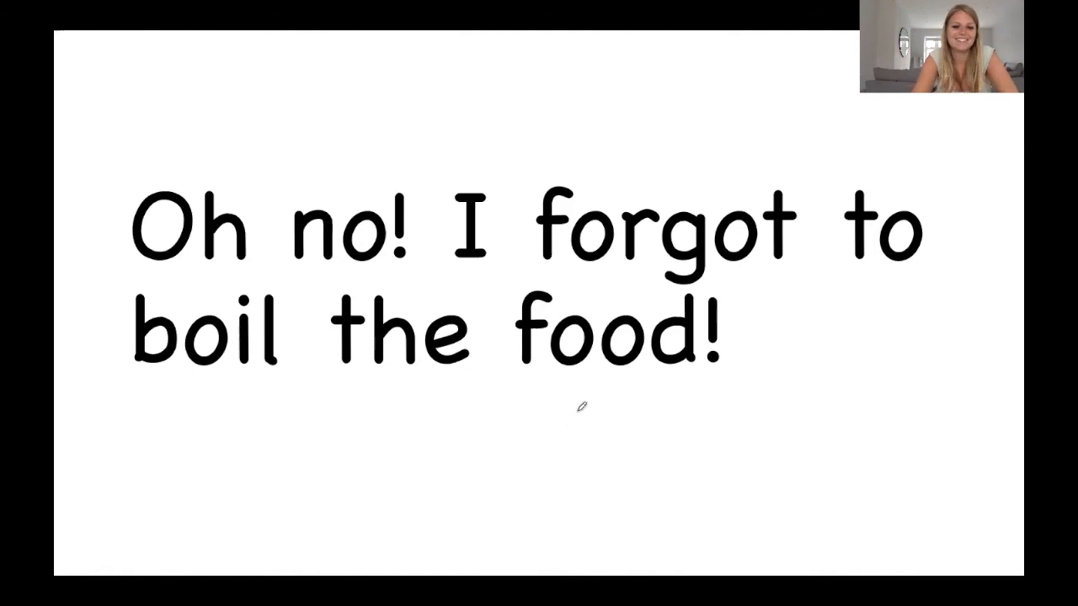
Advance to the sentence 'Have you ever had foil in your house?'.
click(155, 565)
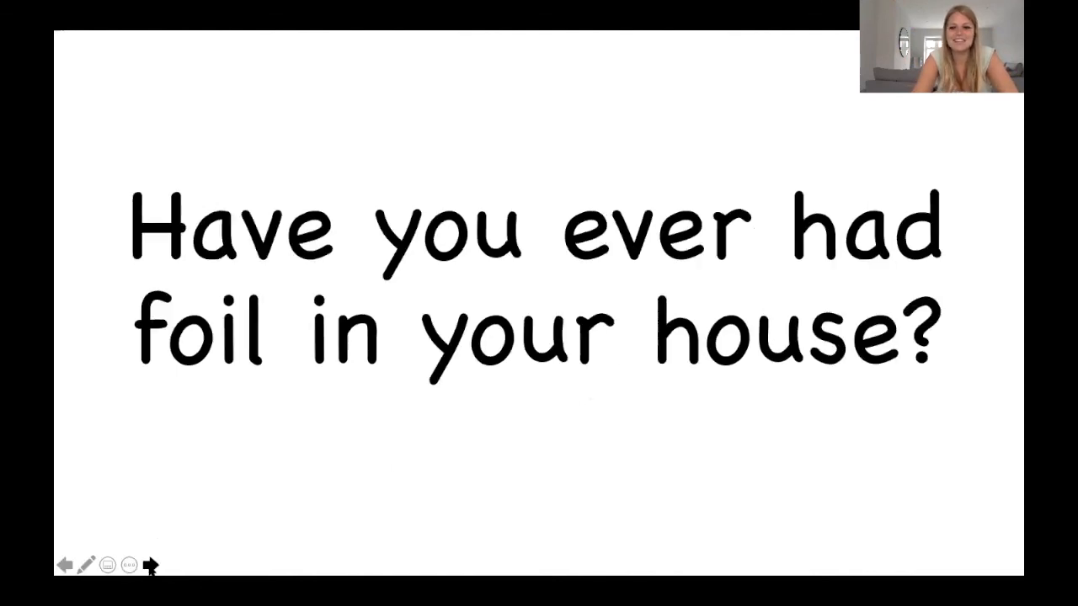